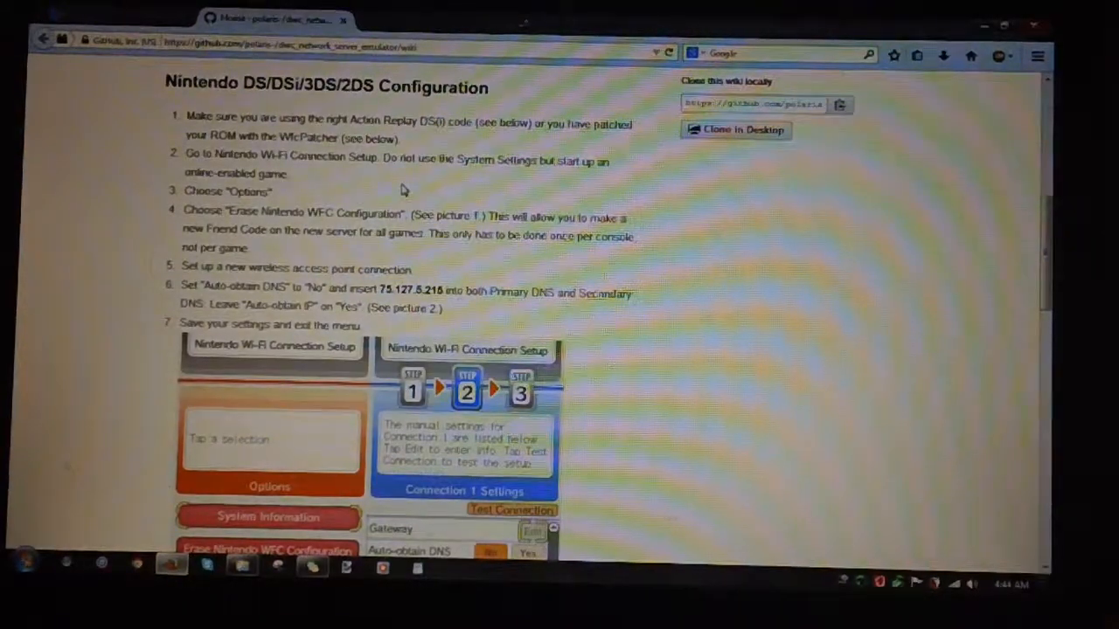
Step: Scroll the wiki page to the Action Replay DS(i) section below the DS configuration steps
scroll("down", 3)
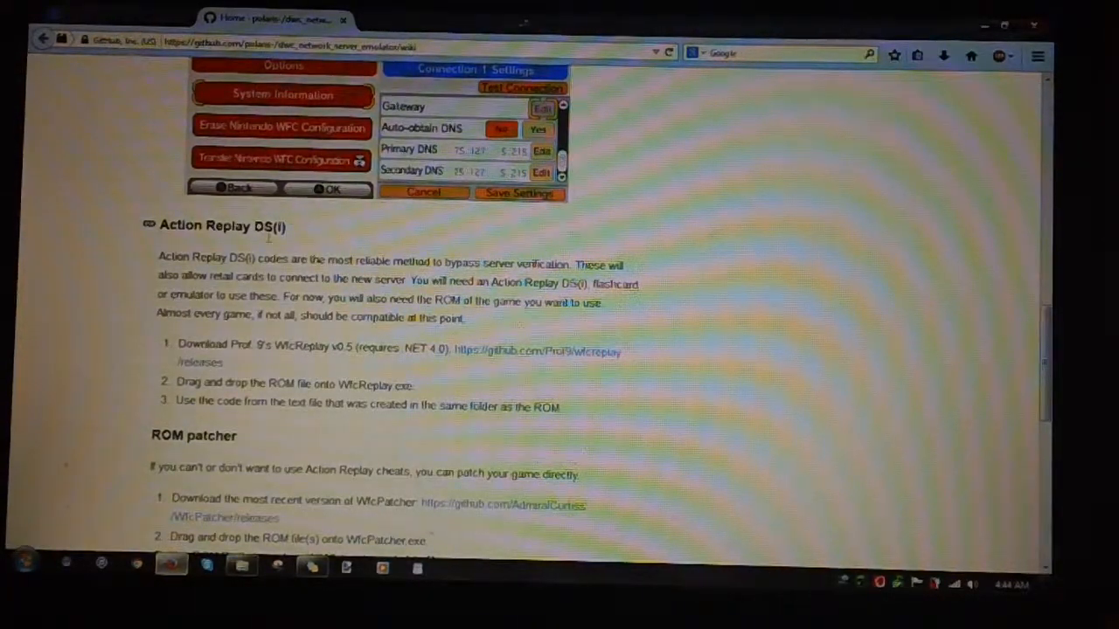
scroll("up", 3)
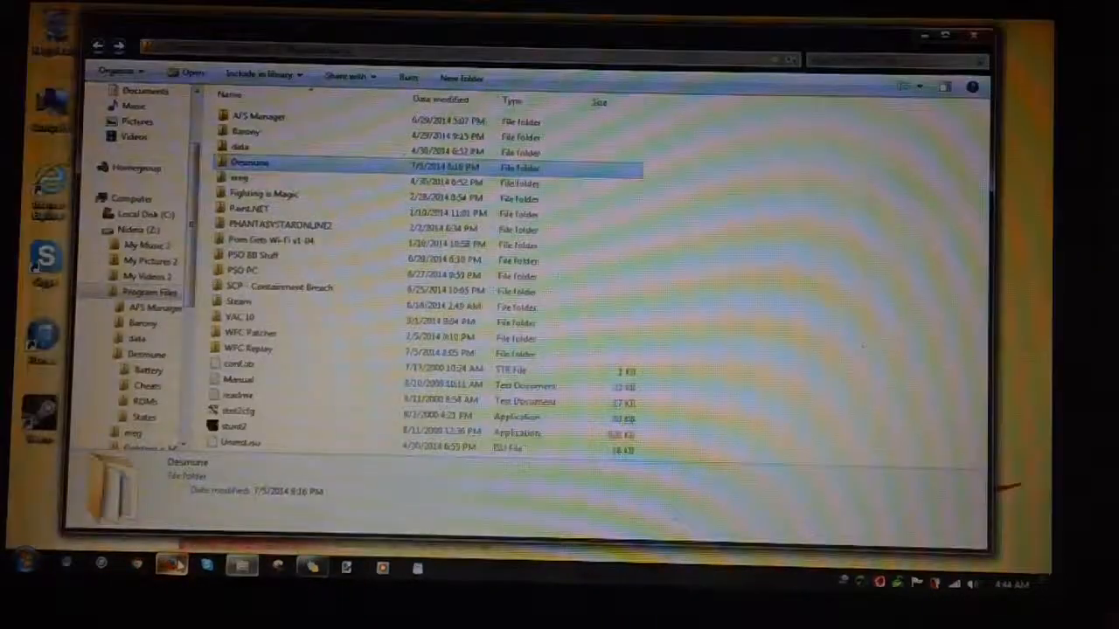
mouse_move(341, 200)
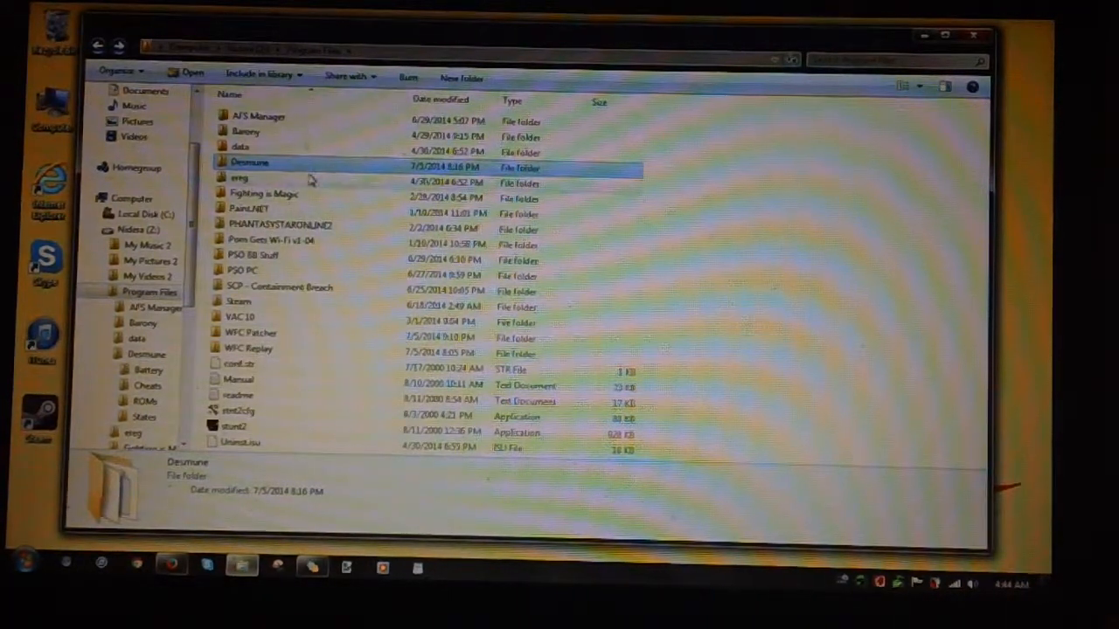
Step: Show the Desmume folder's contents in Program Files, then pick an entry from the Start menu
double_click(249, 161)
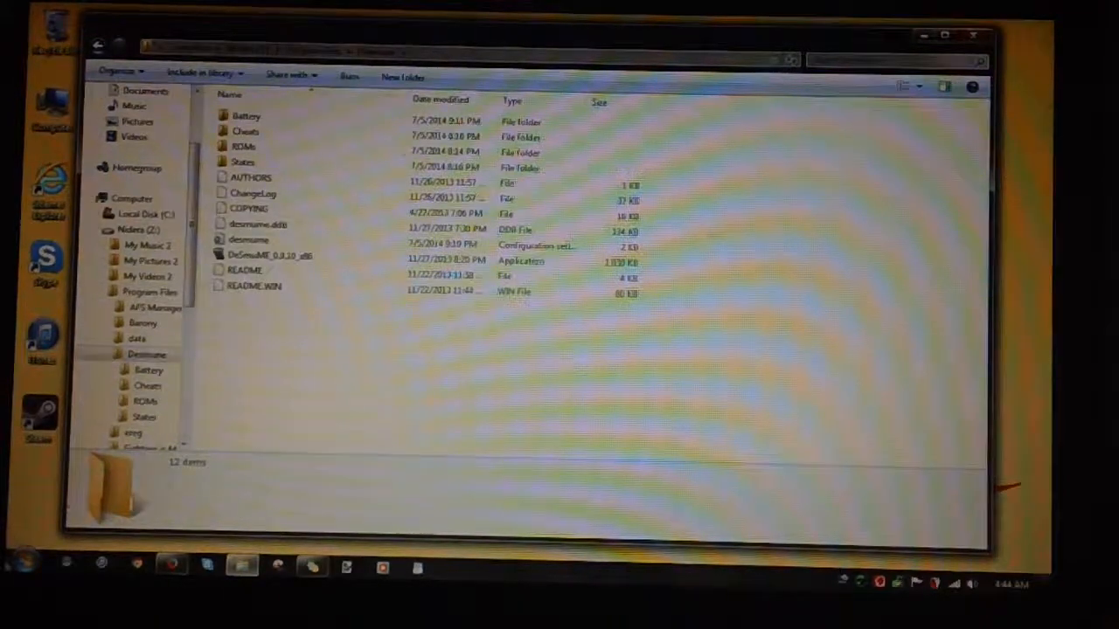
left_click(24, 558)
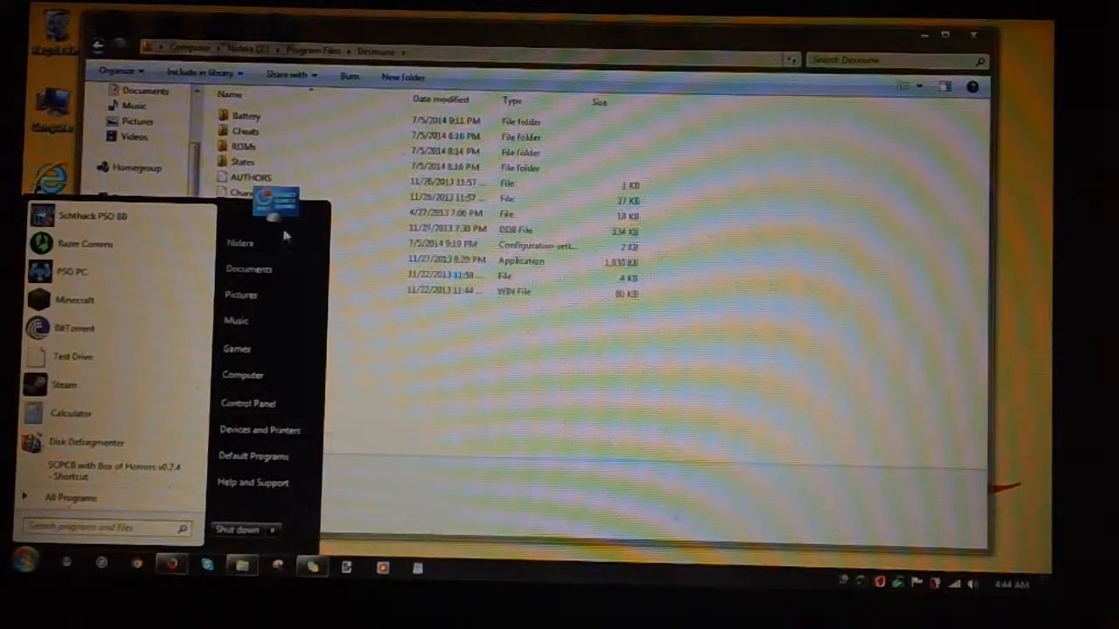
left_click(249, 269)
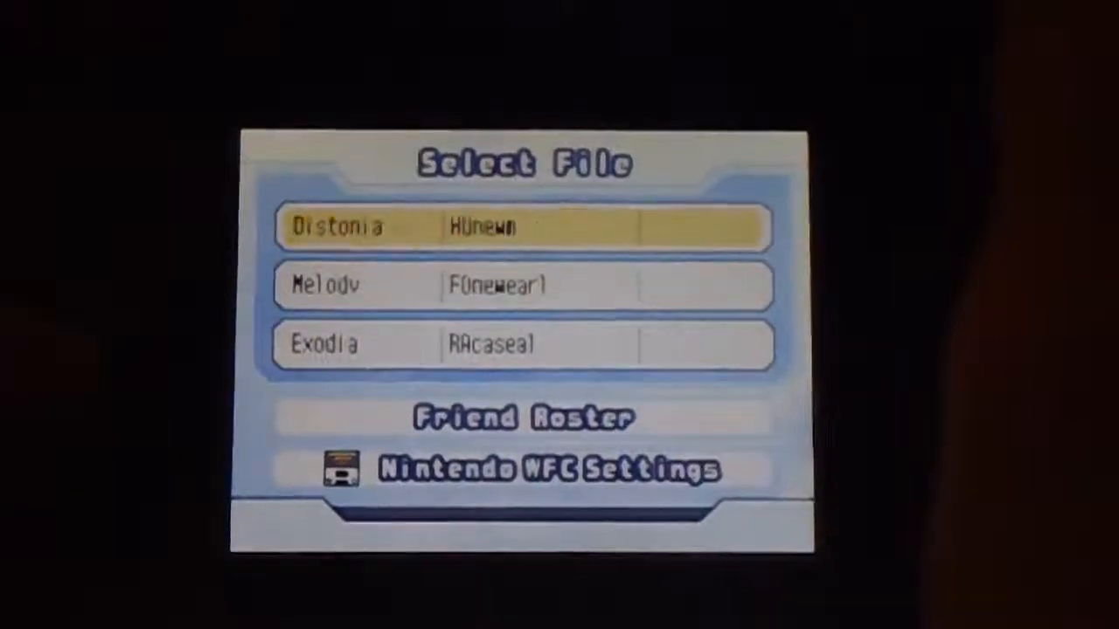
Step: Erase the Nintendo WFC configuration from the WFC setup Options
left_click(521, 468)
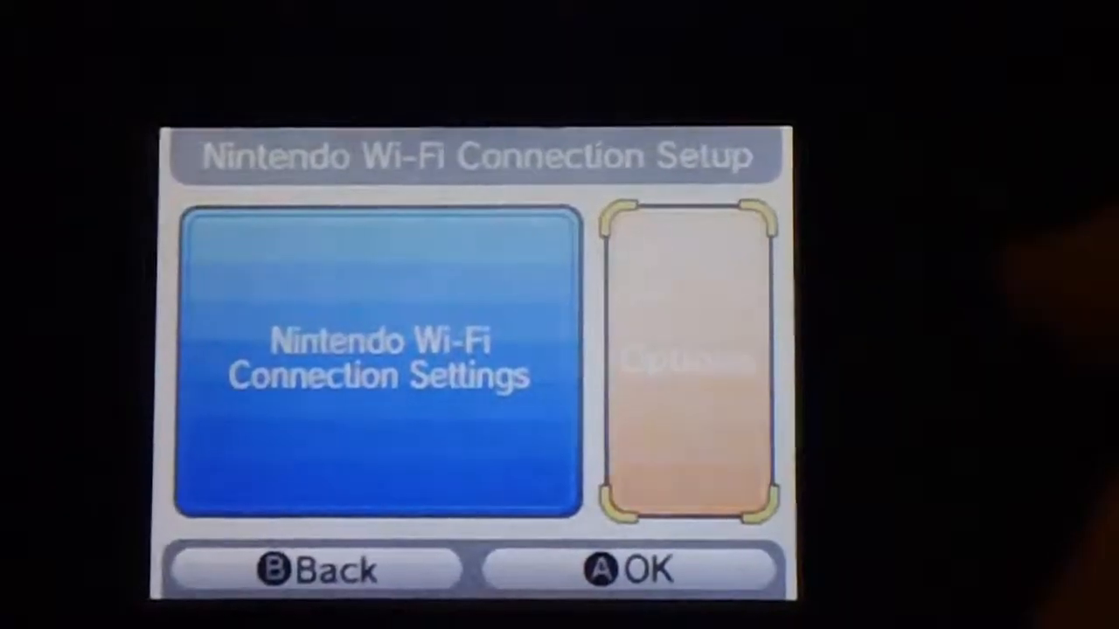
left_click(690, 362)
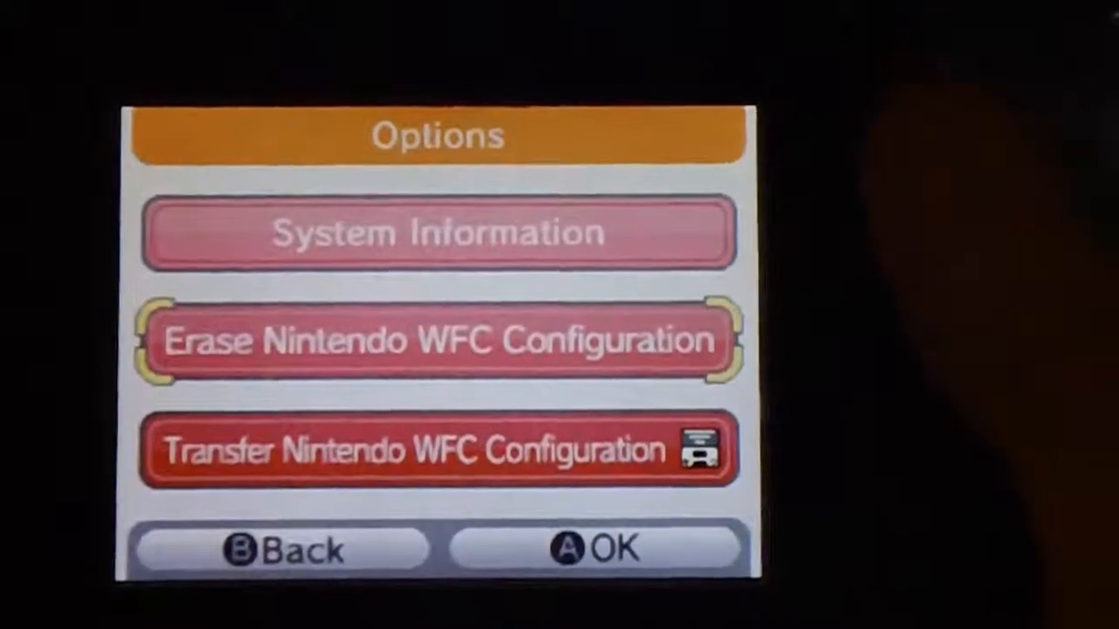
left_click(280, 549)
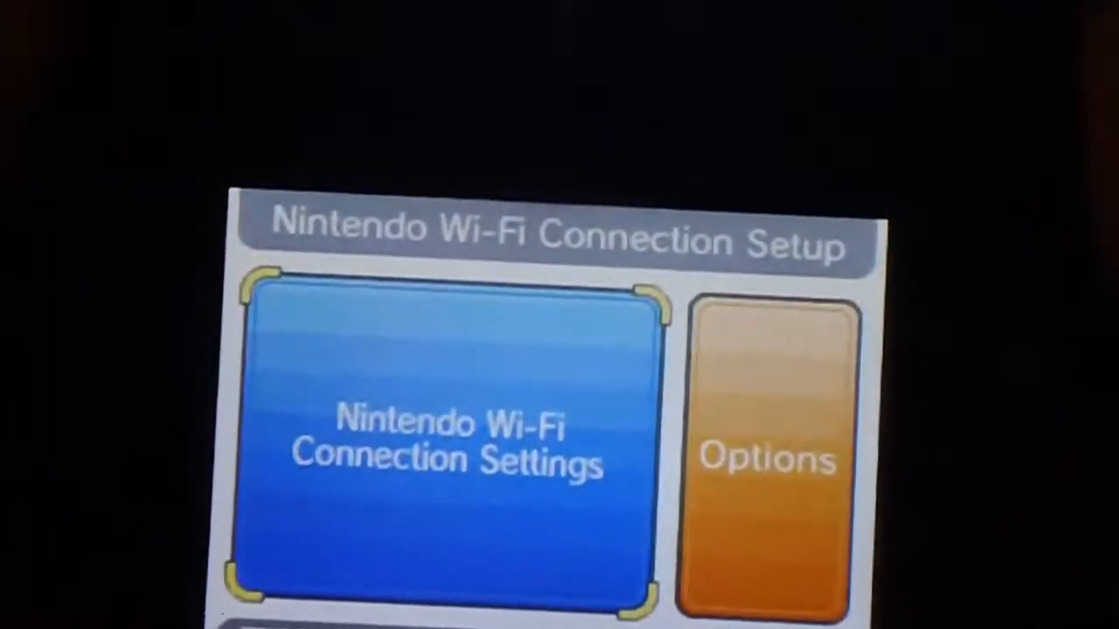
Step: Bring up Connection 1's settings under Nintendo Wi-Fi Connection Settings
left_click(446, 437)
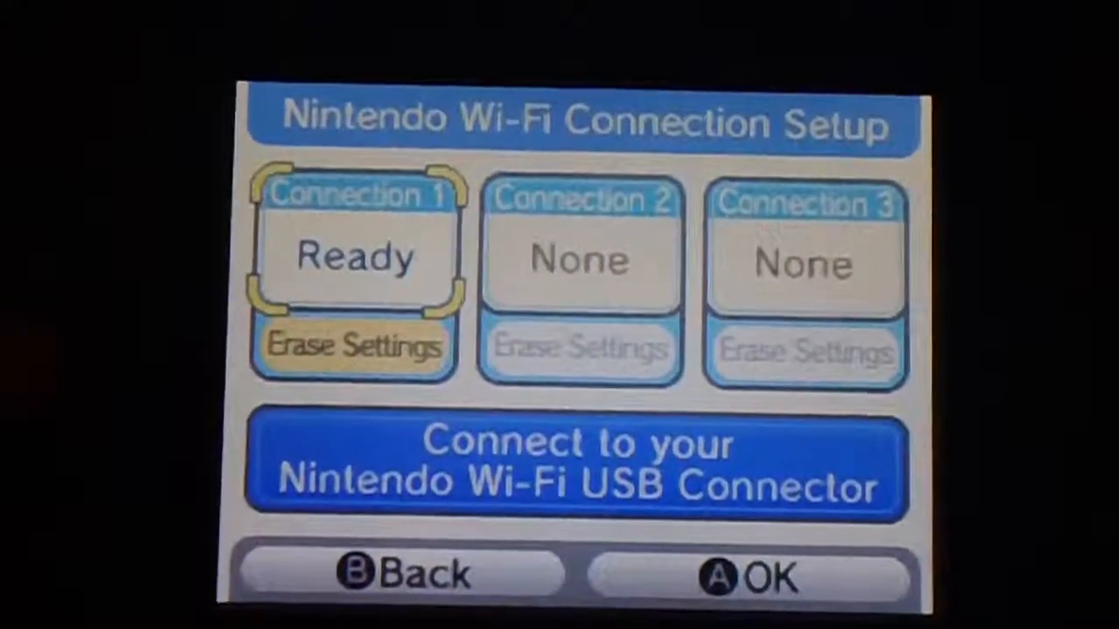
left_click(353, 254)
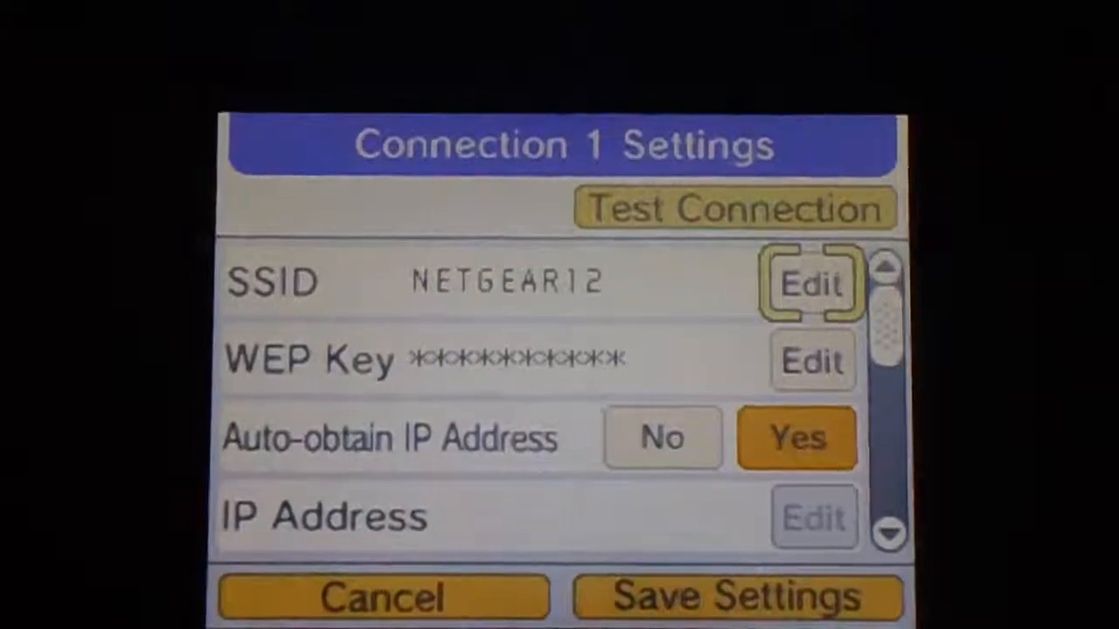